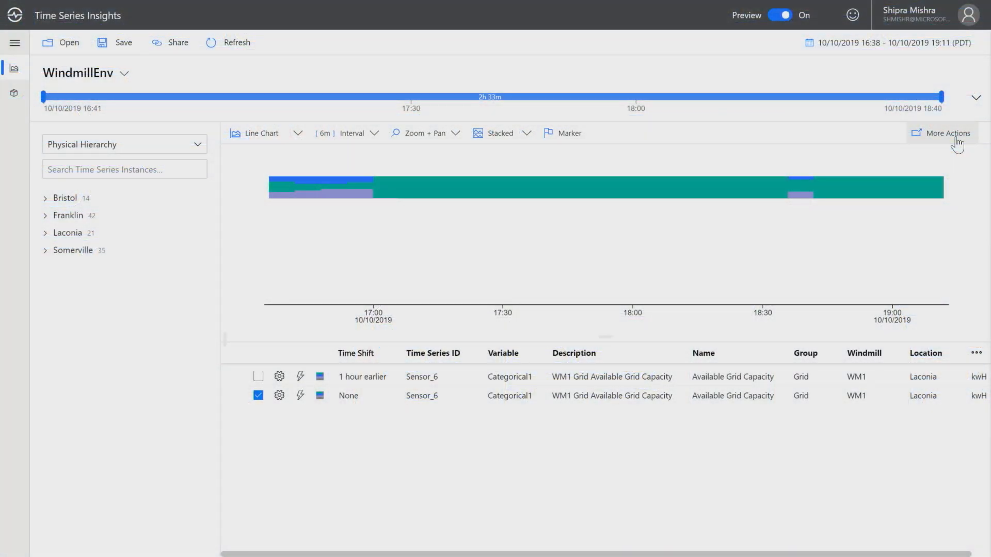
Open the chart's More Actions menu and choose Connect to Power BI to show the custom query.
left_click(941, 133)
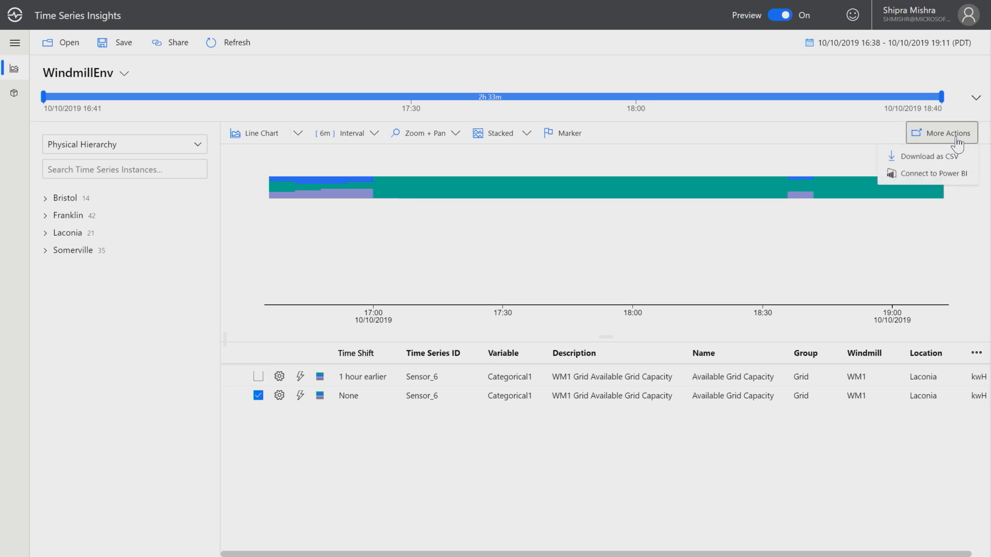
mouse_move(929, 173)
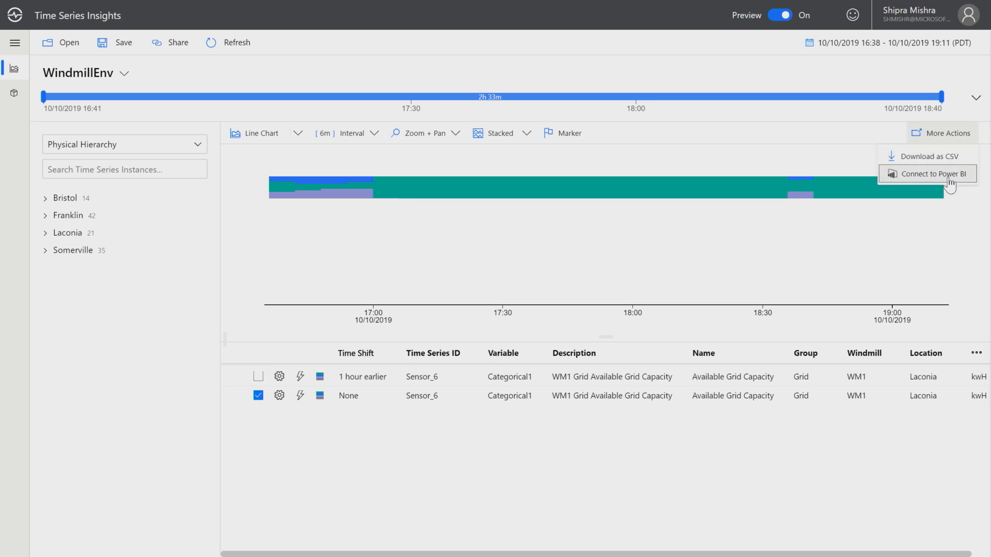
left_click(934, 174)
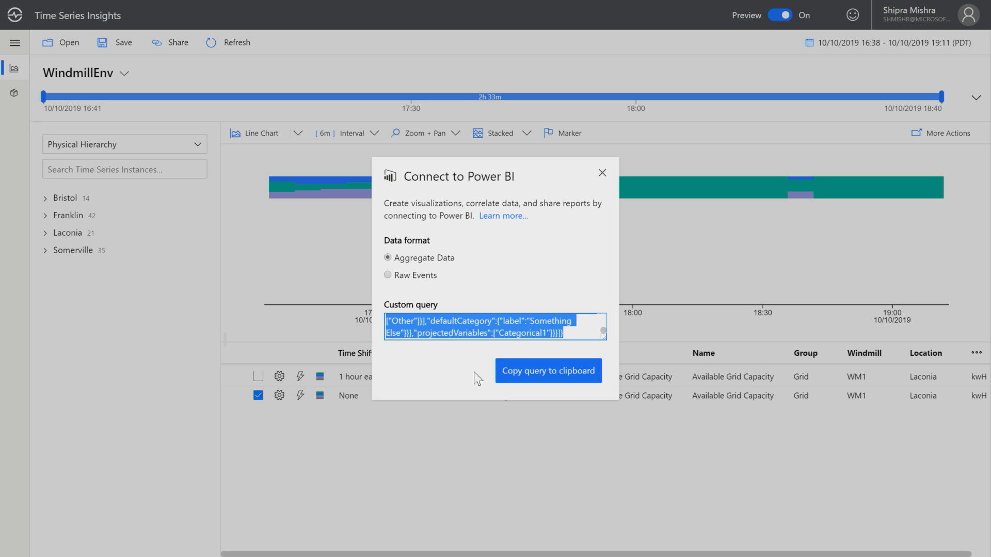
mouse_move(459, 441)
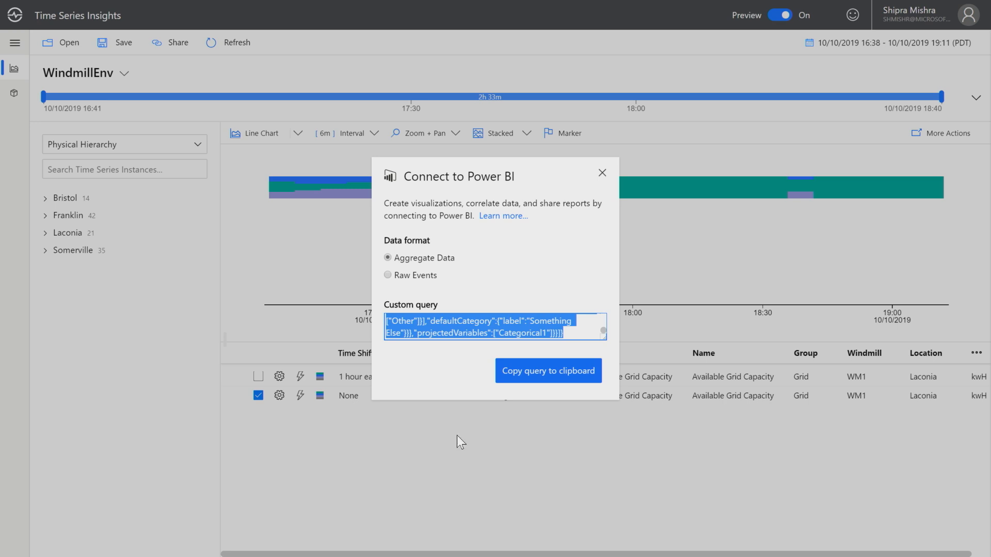
In Power BI Desktop, open Get Data and pick Azure Time Series Insights (Beta) from the Azure sources.
left_click(396, 541)
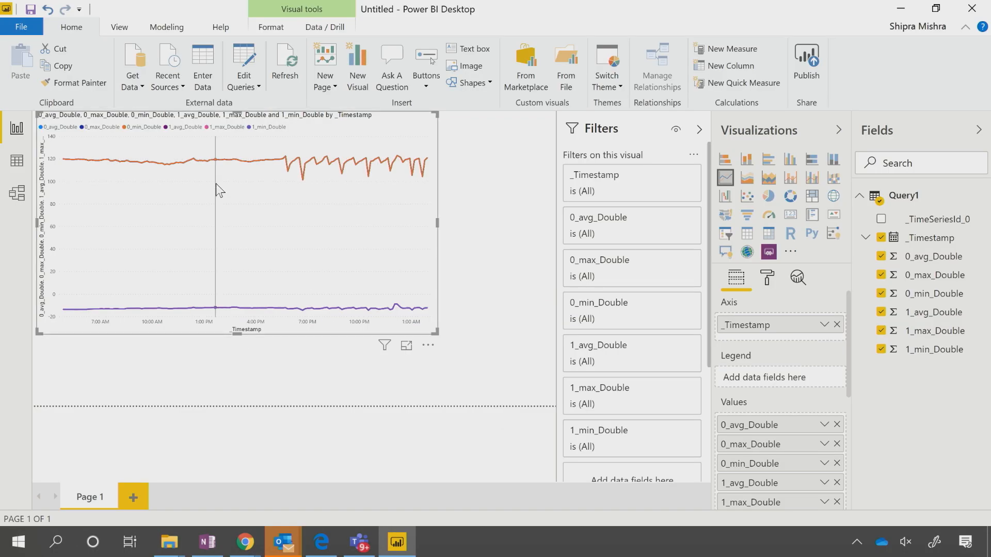
left_click(132, 65)
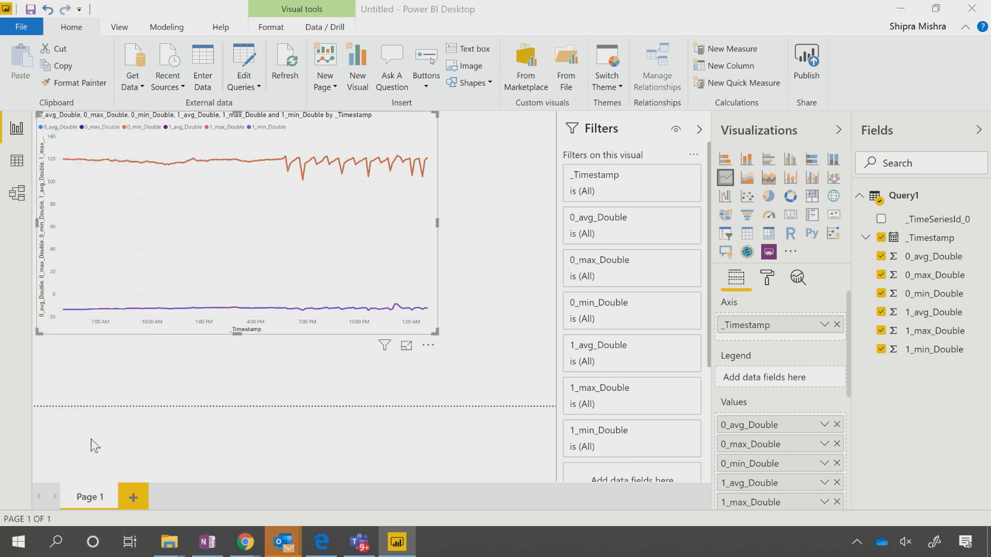
left_click(133, 65)
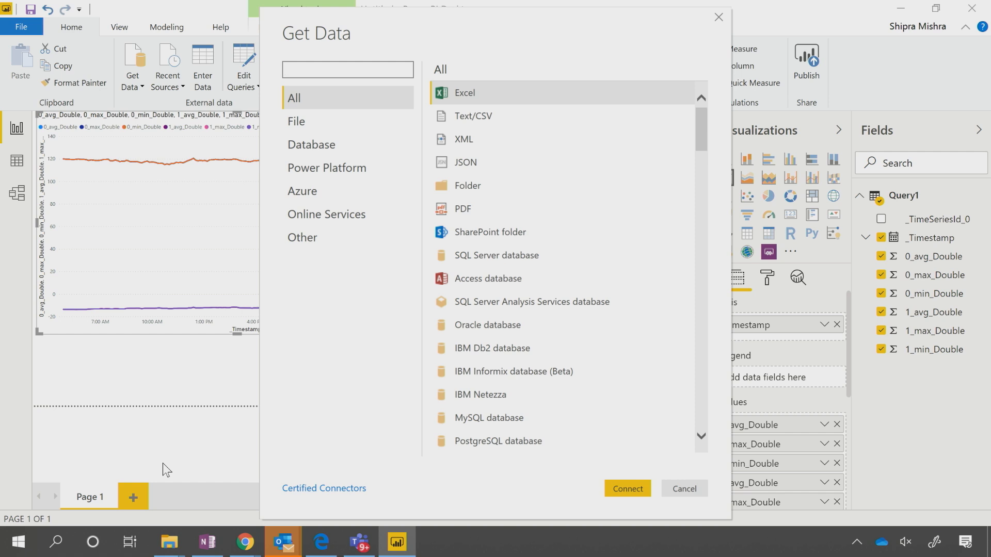
mouse_move(463, 139)
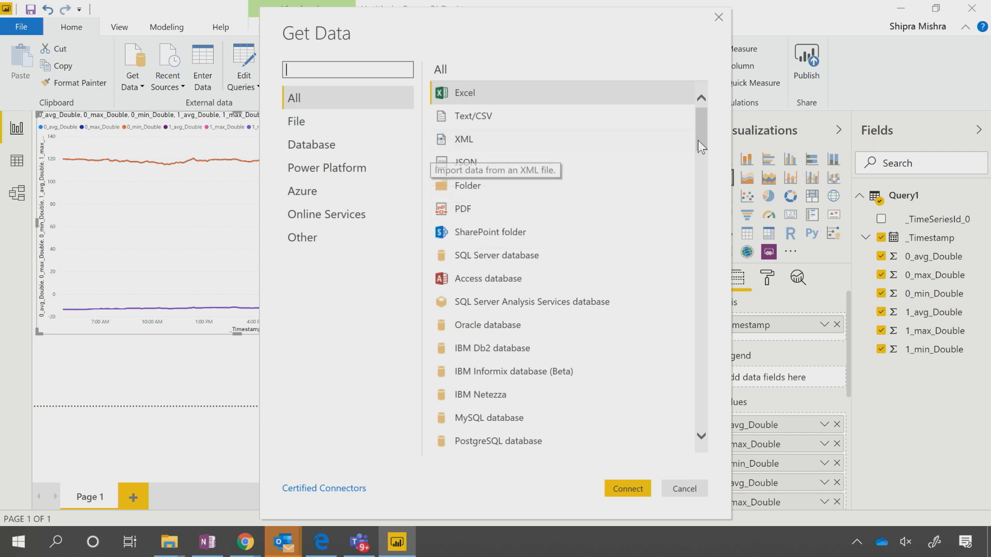
scroll("down", 3)
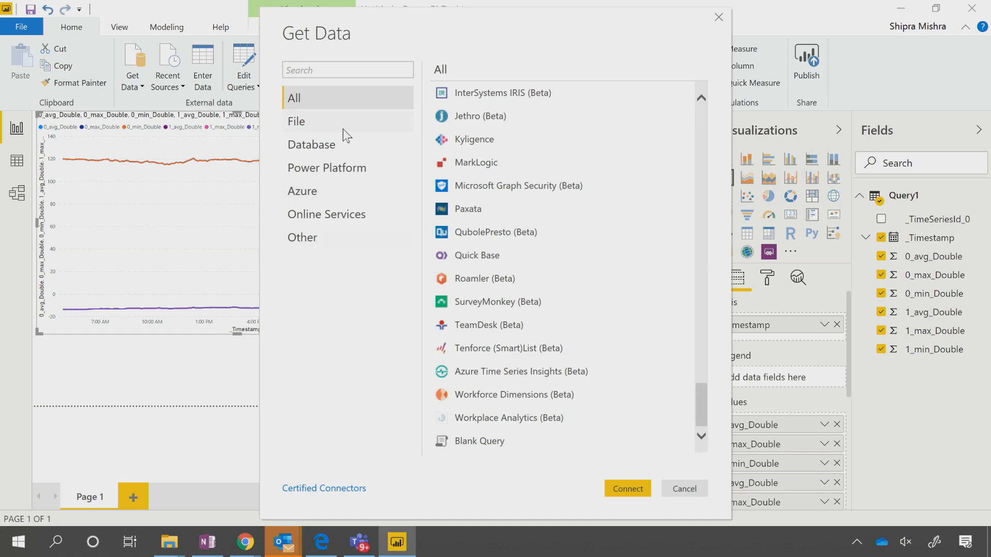
left_click(302, 190)
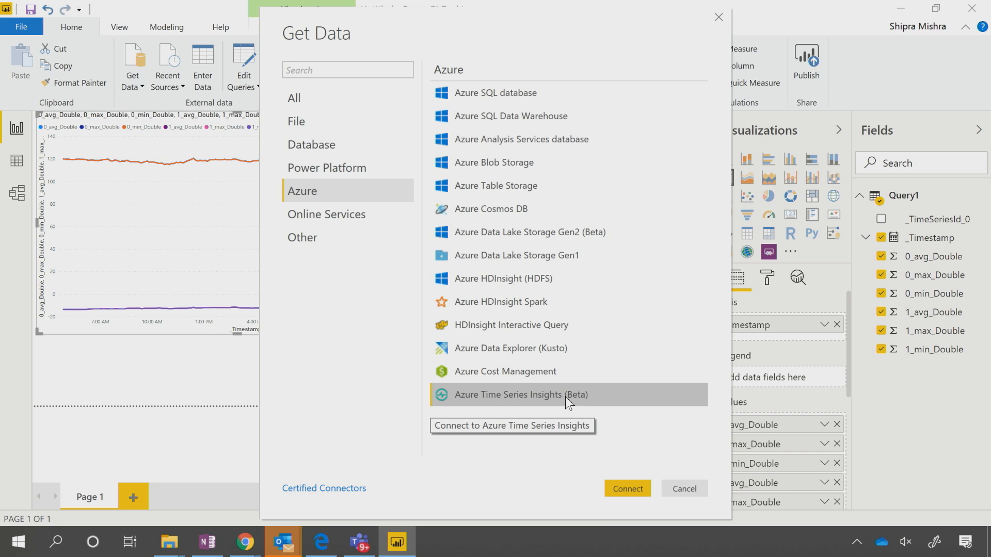
left_click(683, 489)
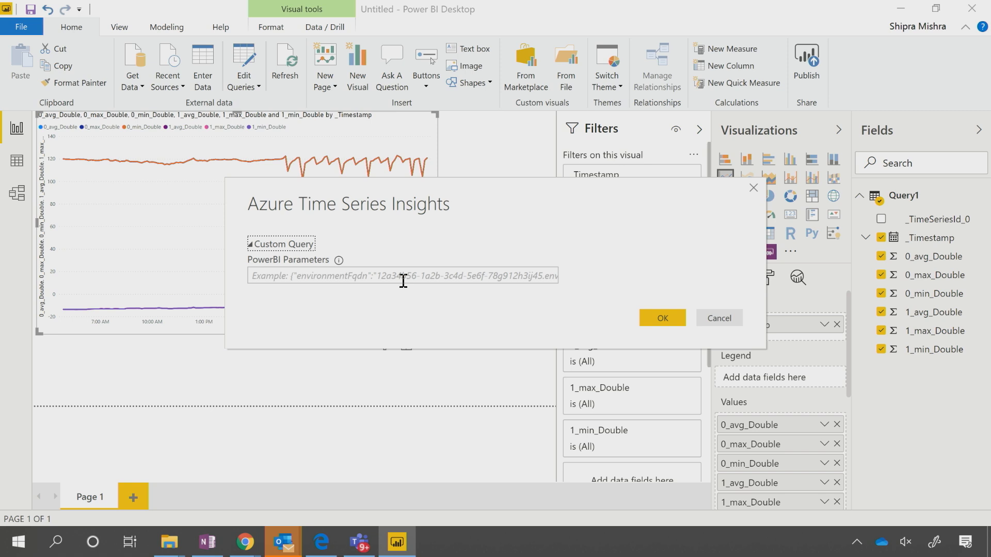
Paste the copied query into the PowerBI Parameters box, then cancel the connector.
left_click(402, 275)
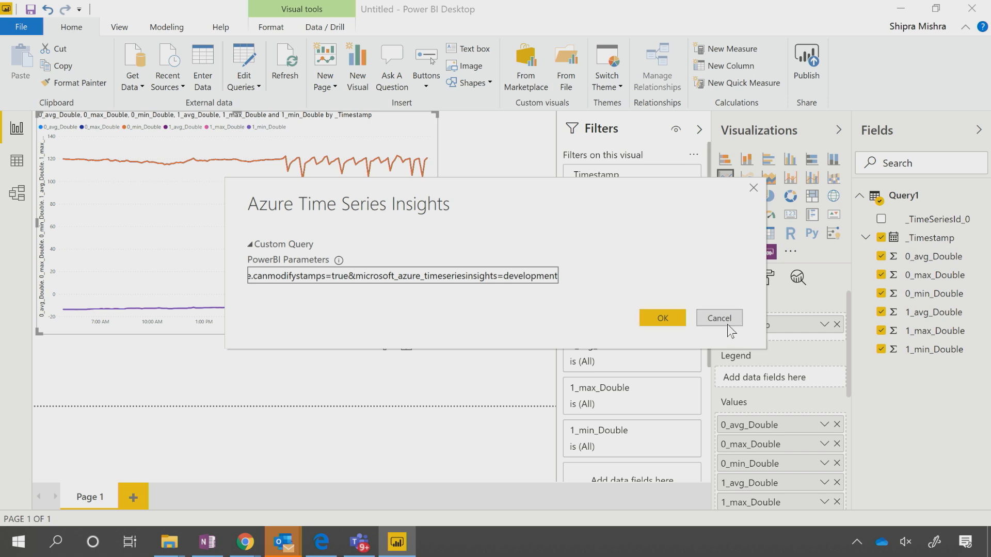
left_click(718, 318)
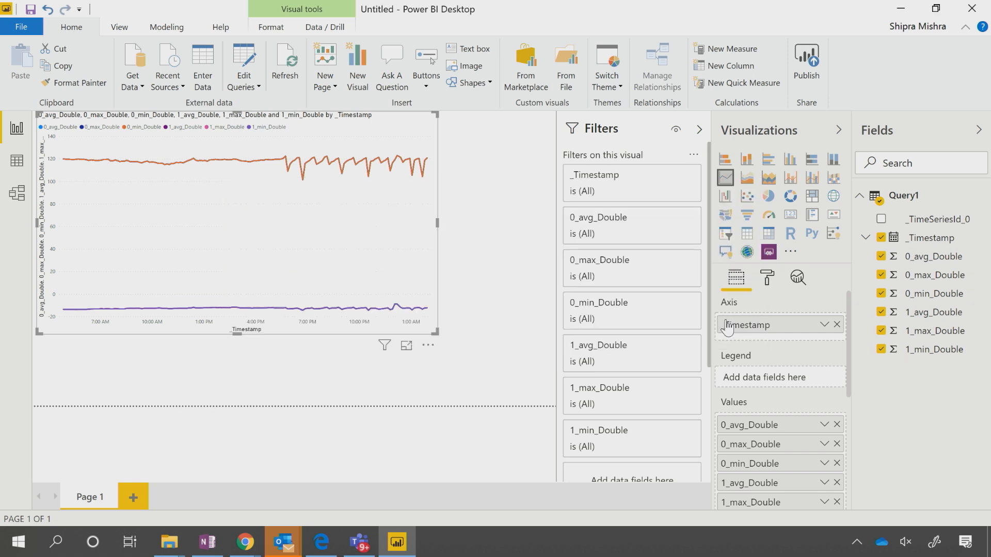